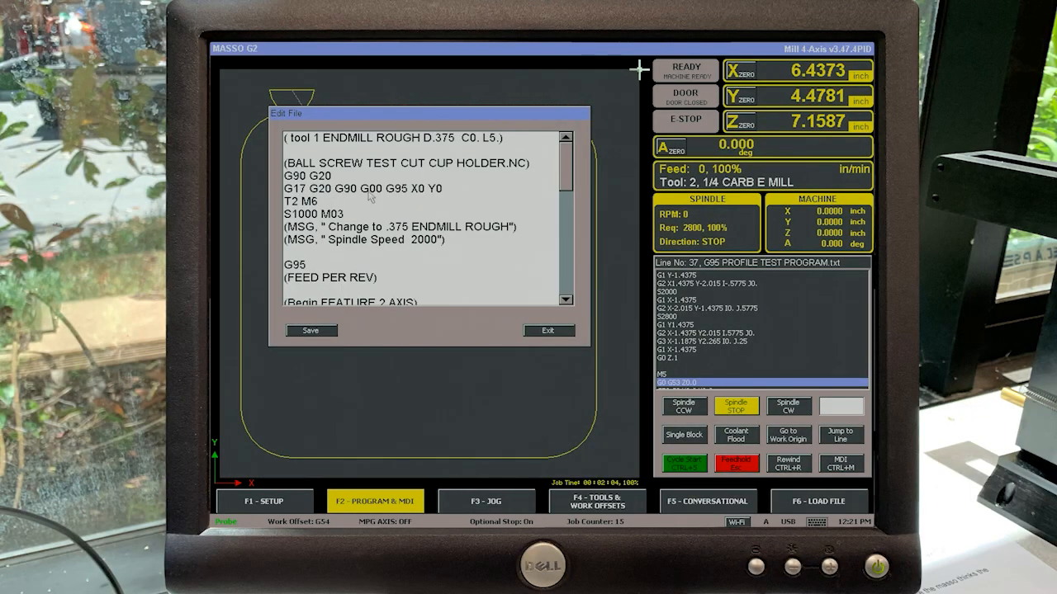
pyautogui.moveTo(493, 232)
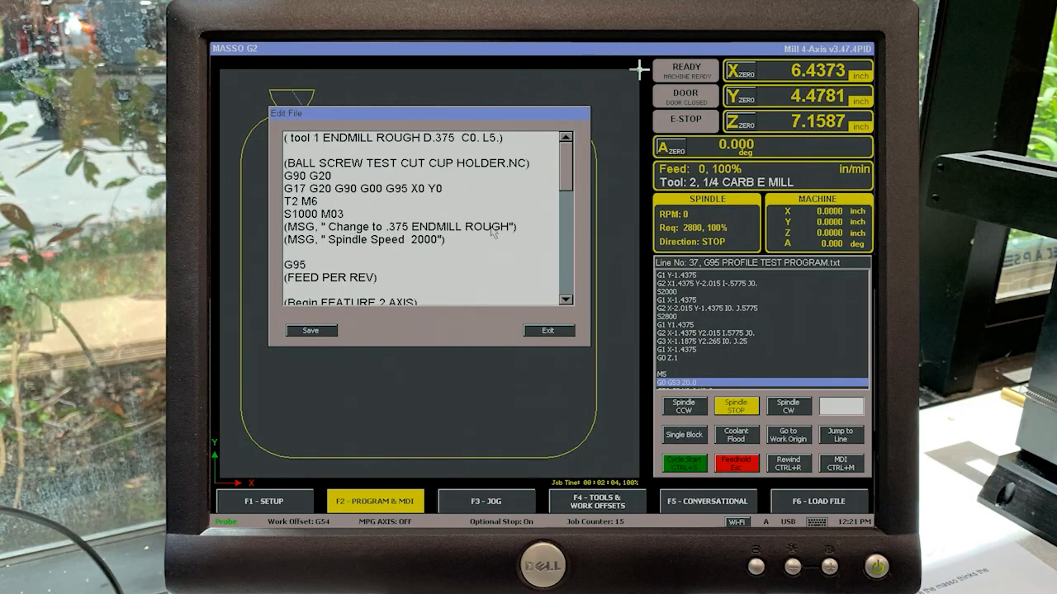
pyautogui.moveTo(303, 161)
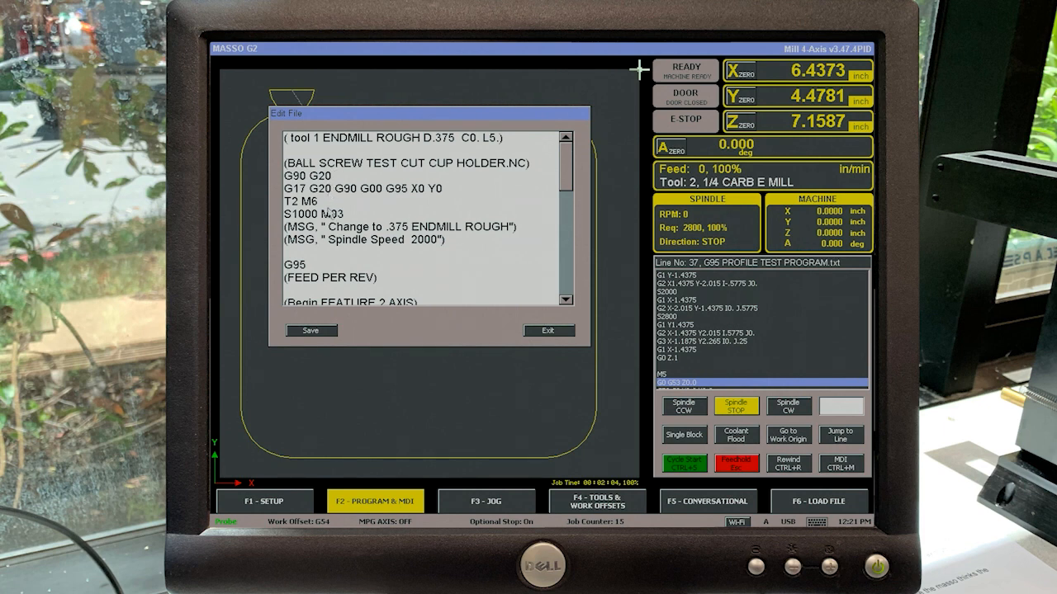
pyautogui.moveTo(368, 206)
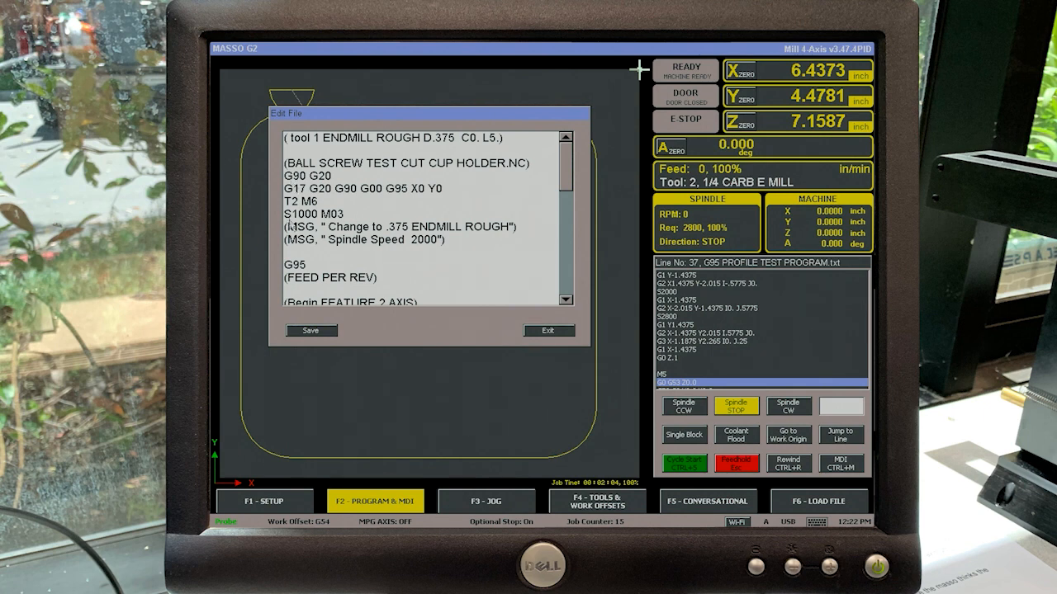
pyautogui.moveTo(320, 354)
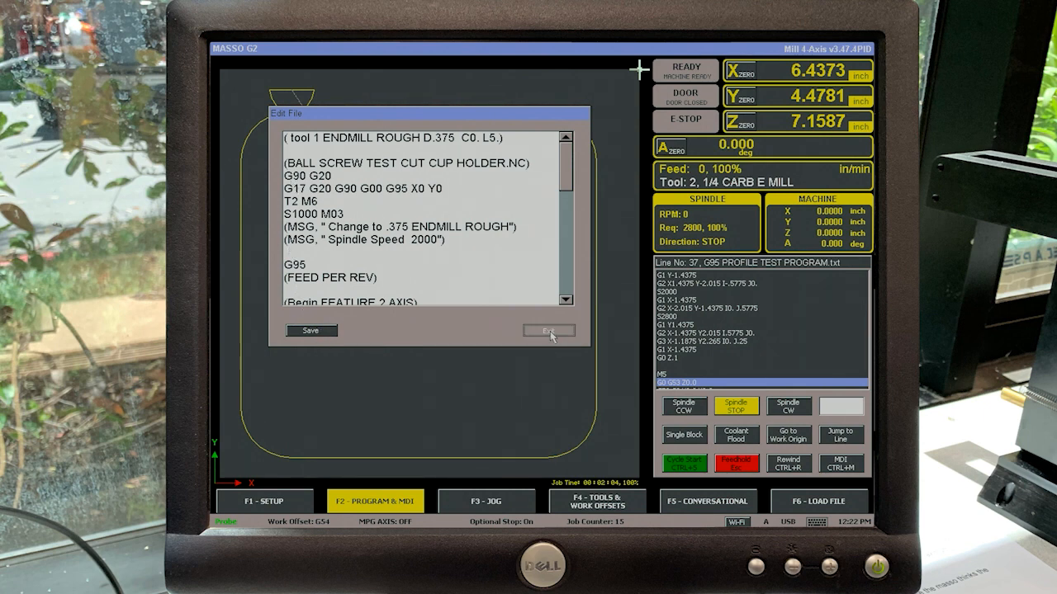
# Step: Close the Edit File editor and start the loaded profile test program with Cycle Start
pyautogui.click(544, 330)
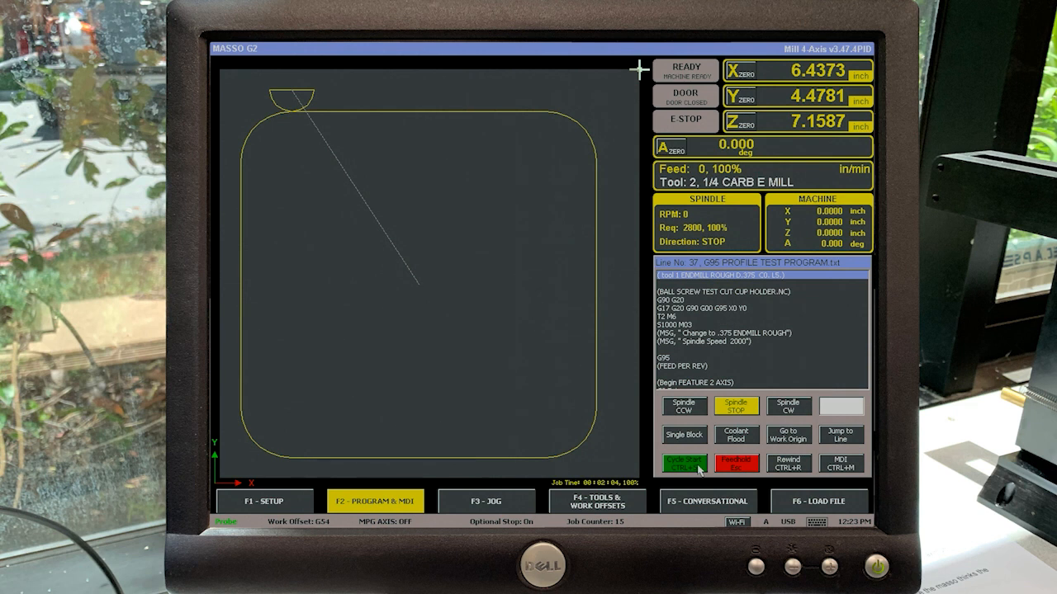
pyautogui.click(683, 463)
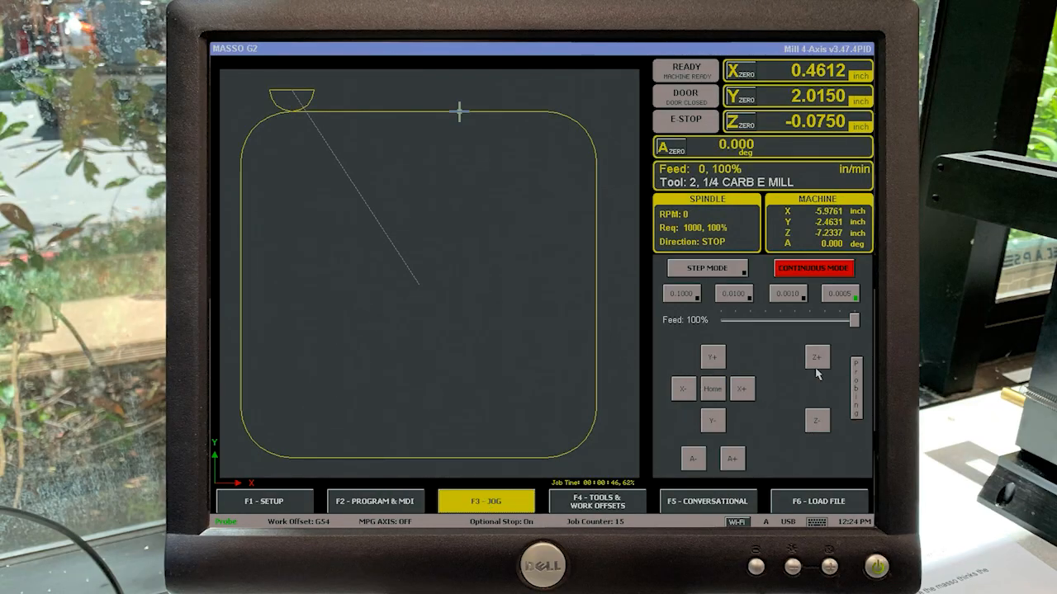
# Step: Lift the spindle with Z+ jog, then reopen the program in Edit File
pyautogui.click(816, 358)
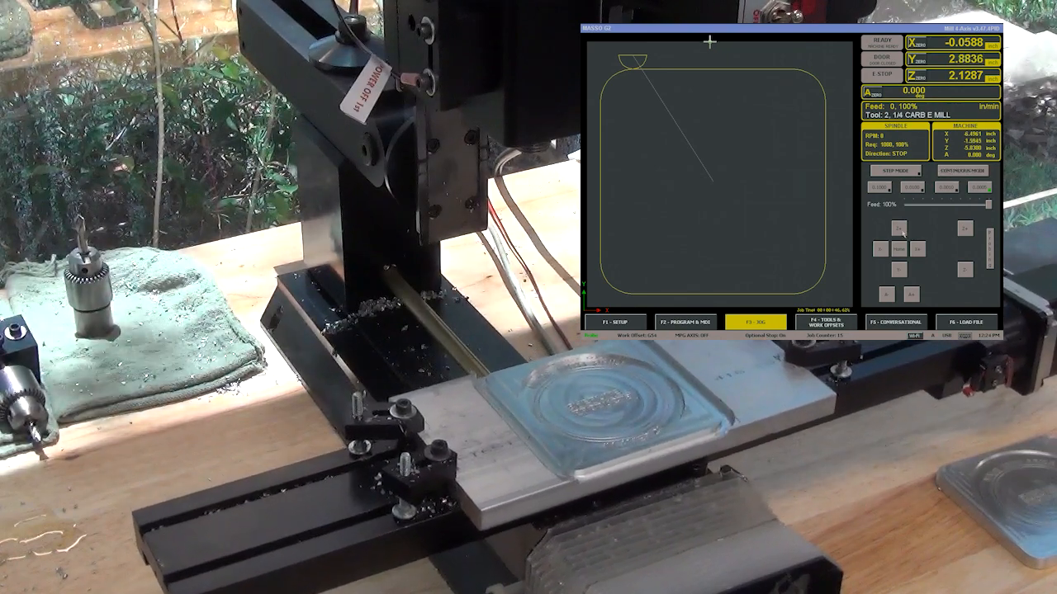
pyautogui.click(683, 322)
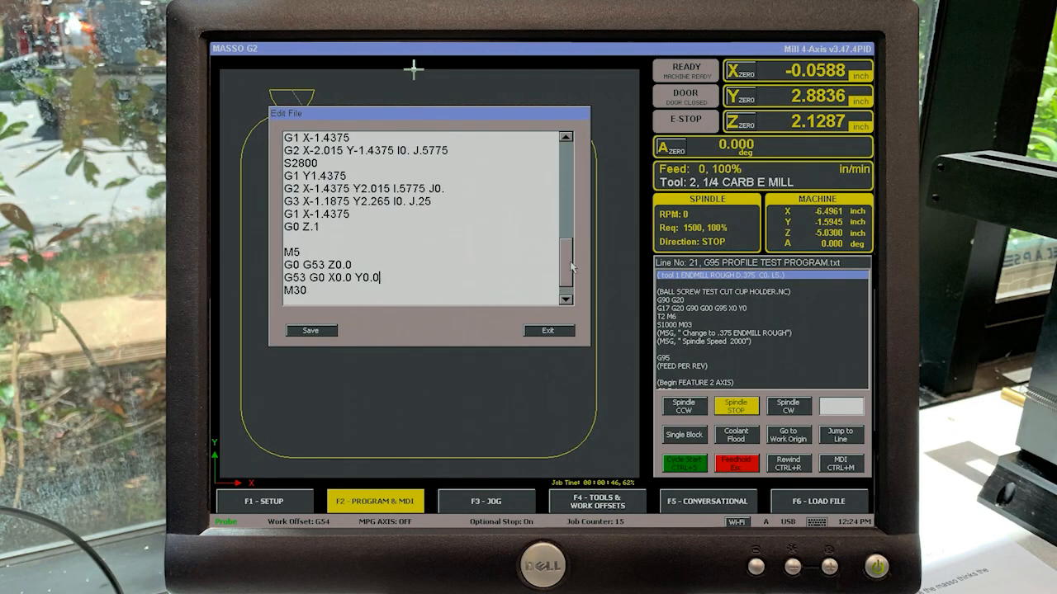
pyautogui.scroll(3)
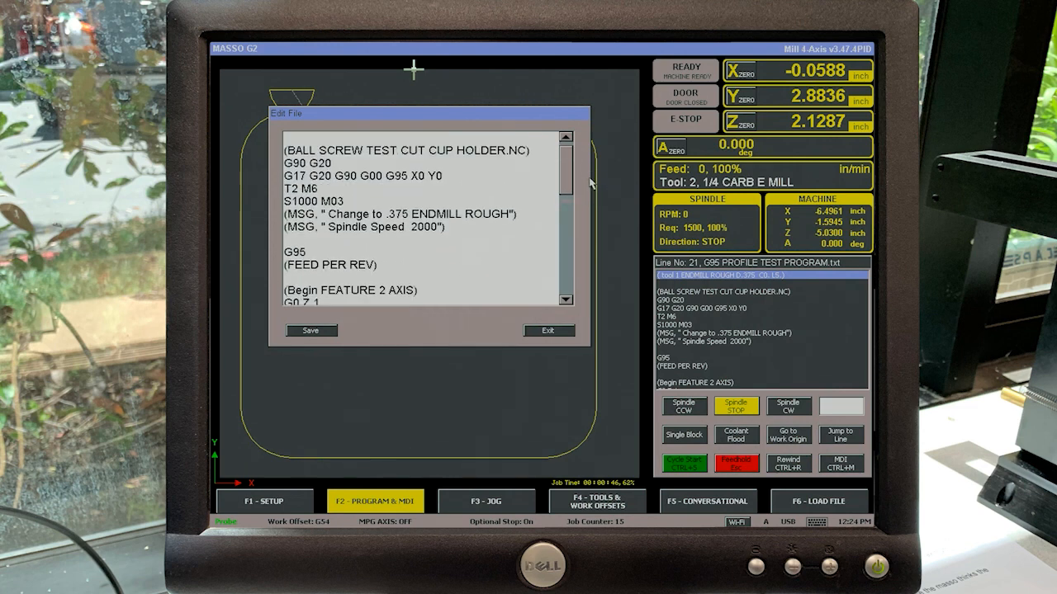
pyautogui.scroll(-3)
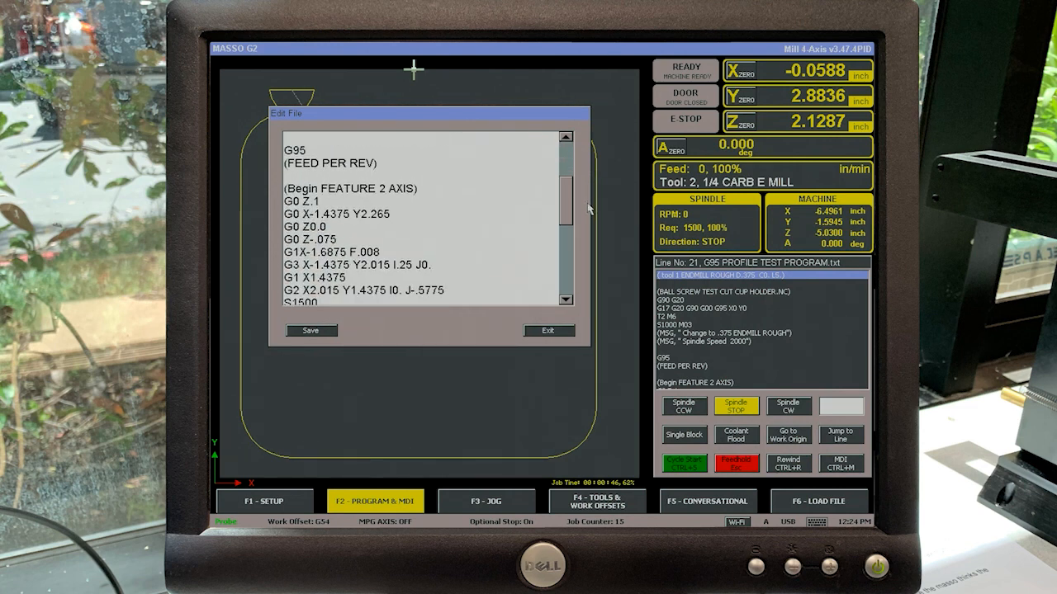
pyautogui.scroll(-3)
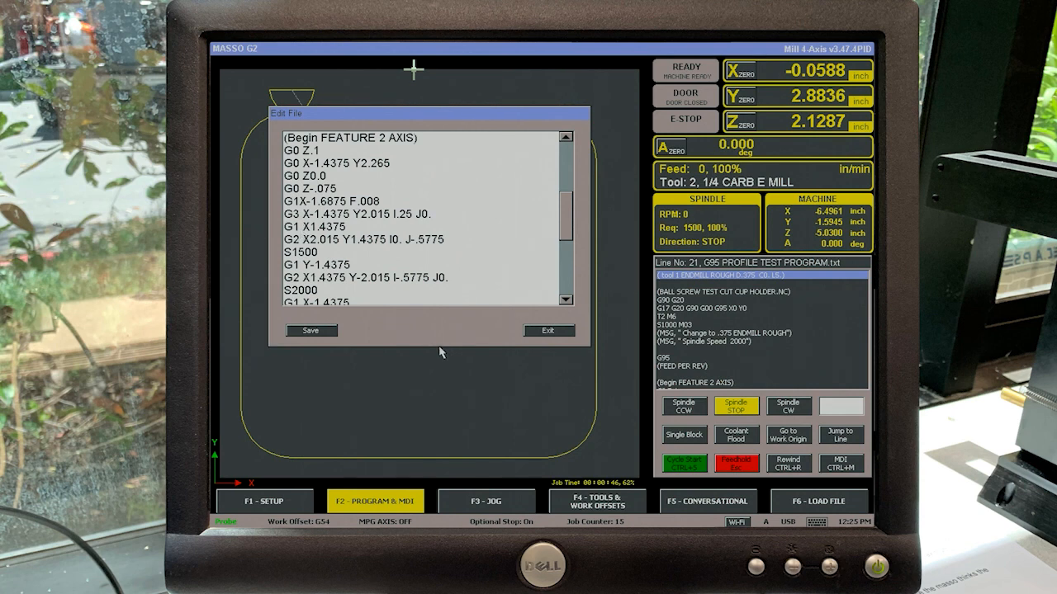
# Step: Exit Edit File and bring up the Resume Program dialog via Feedhold/Esc
pyautogui.click(547, 331)
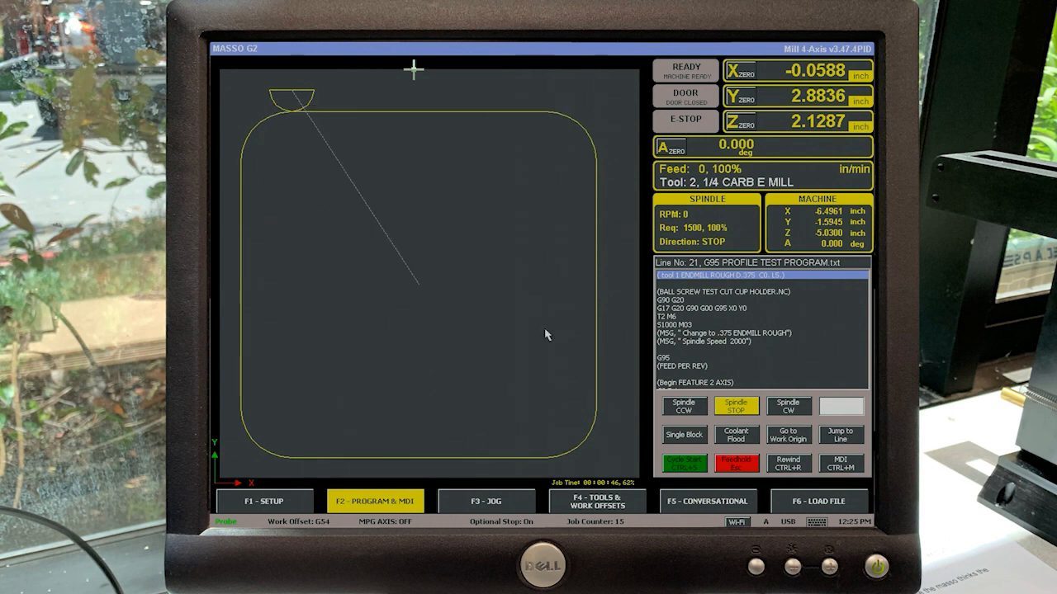
pyautogui.moveTo(755, 479)
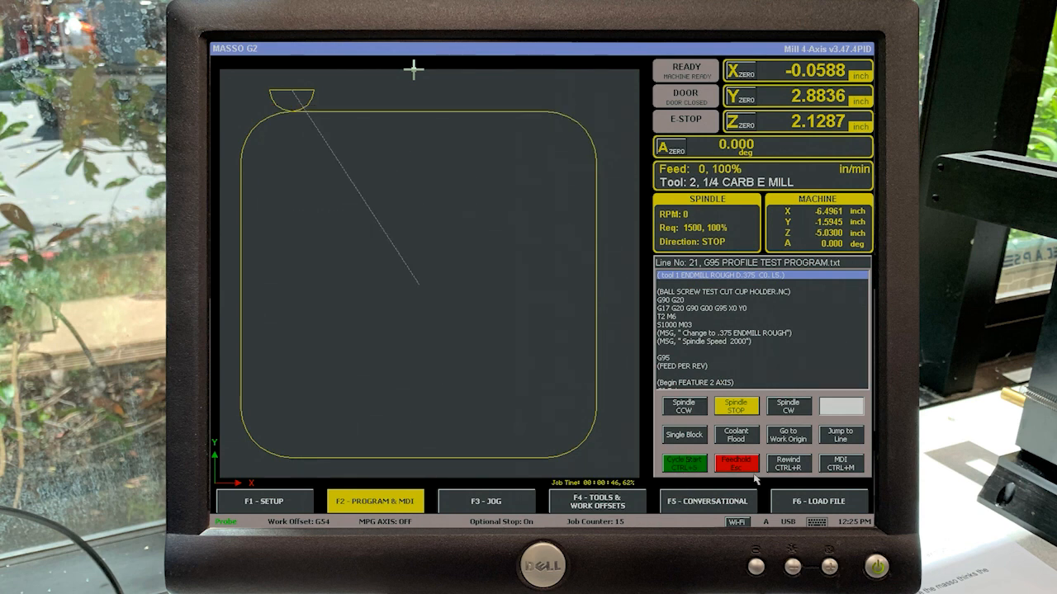
pyautogui.click(684, 463)
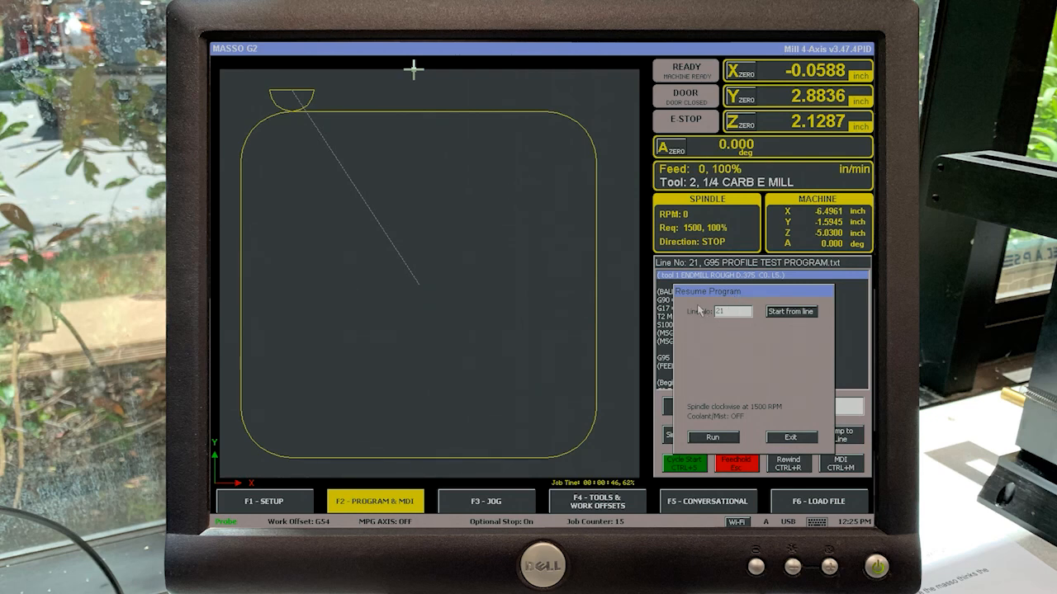
pyautogui.moveTo(724, 324)
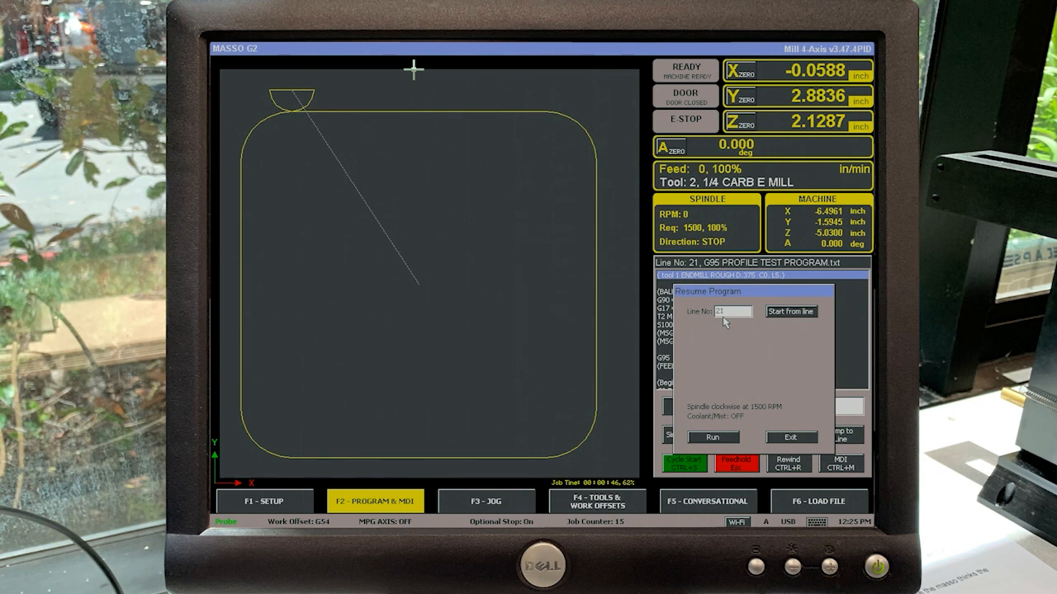
pyautogui.moveTo(784, 331)
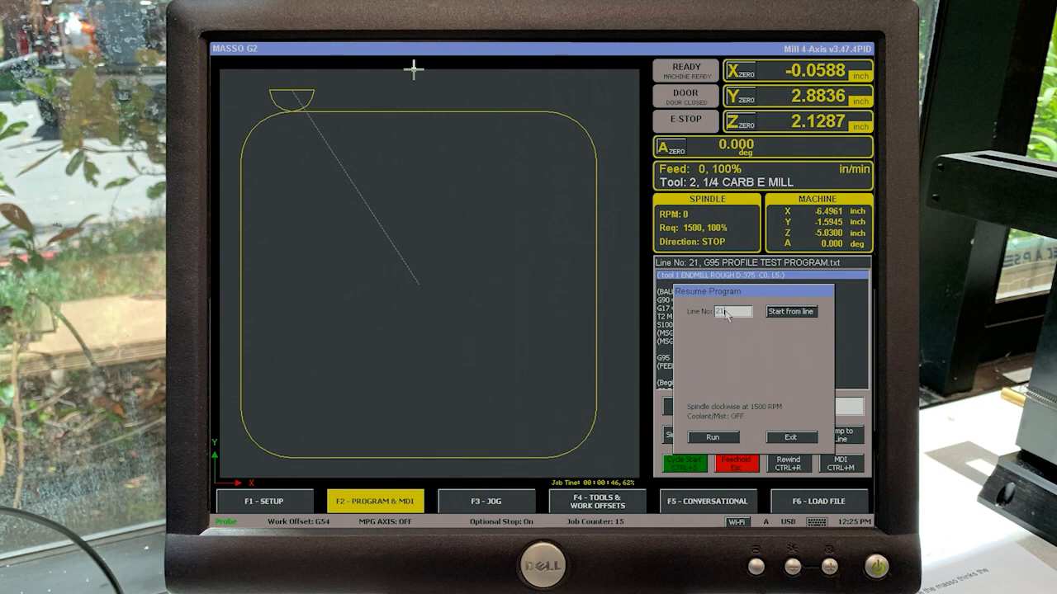
# Step: Set Line No. to 24, load Start from line details, and run the program
pyautogui.write('2')
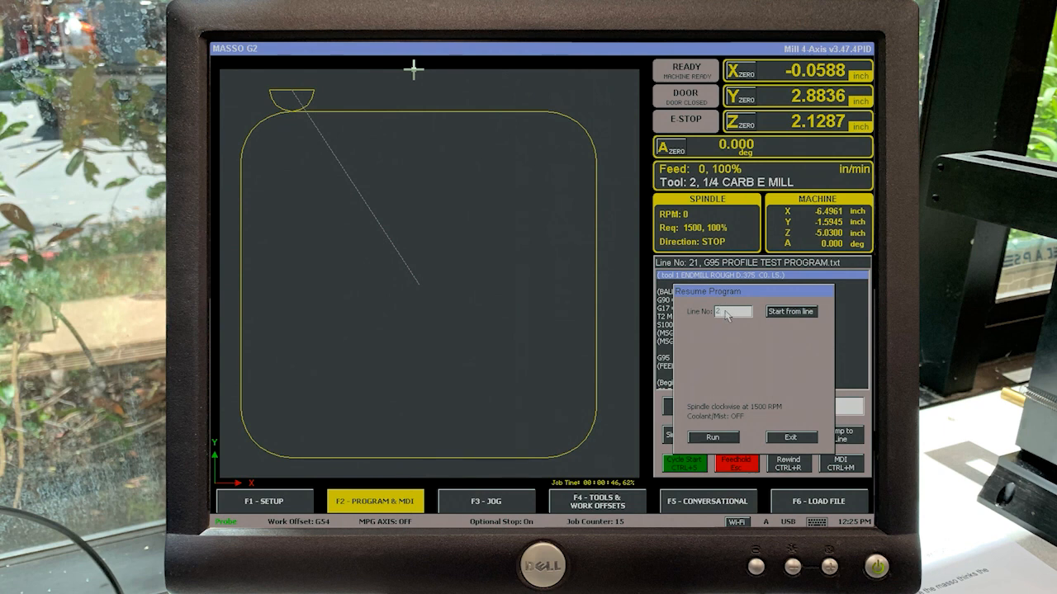
pyautogui.write('24')
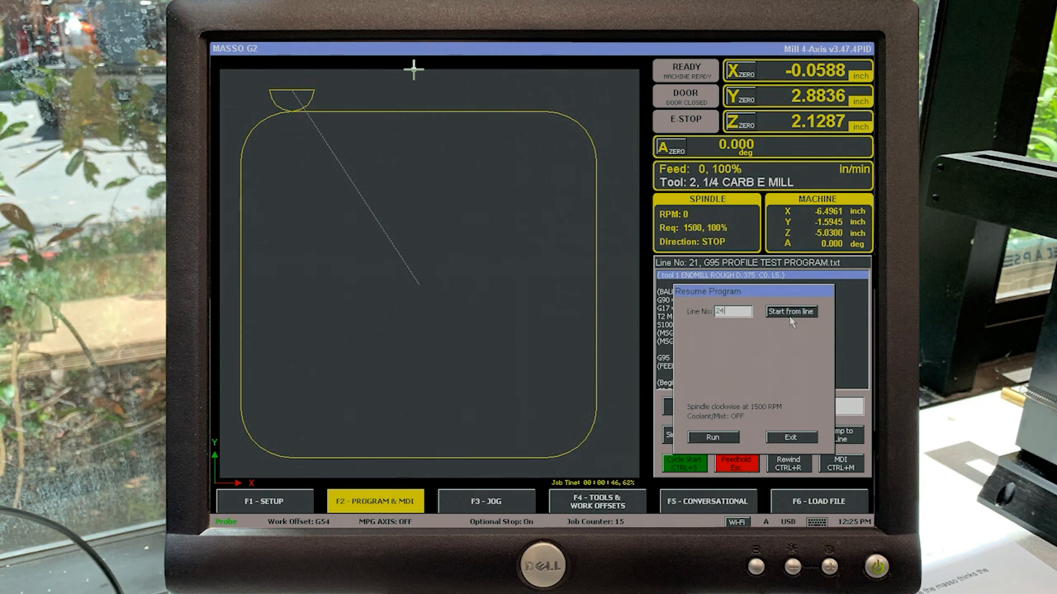
pyautogui.click(790, 311)
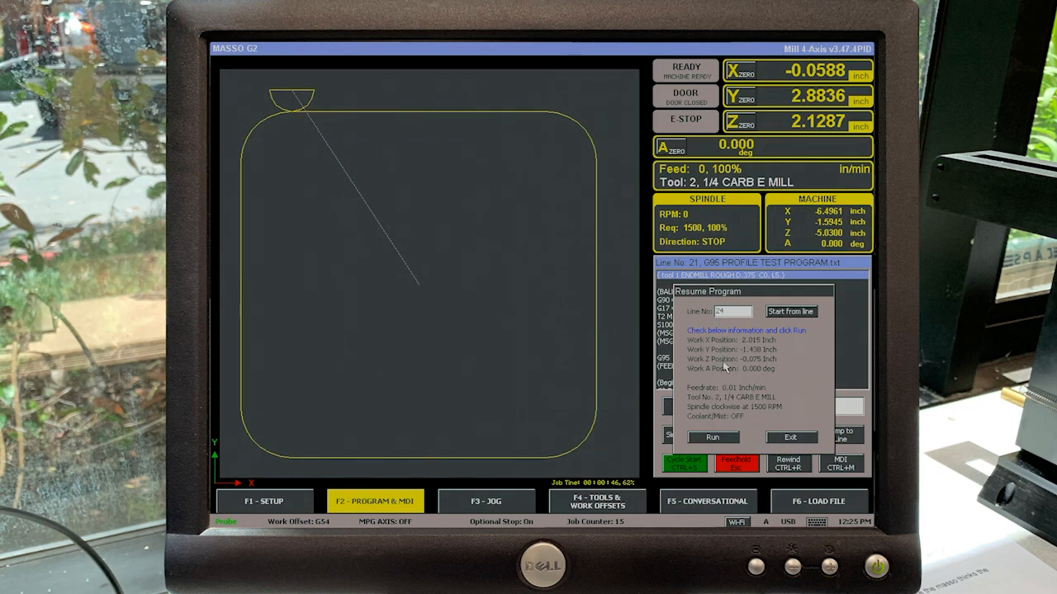
pyautogui.moveTo(594, 408)
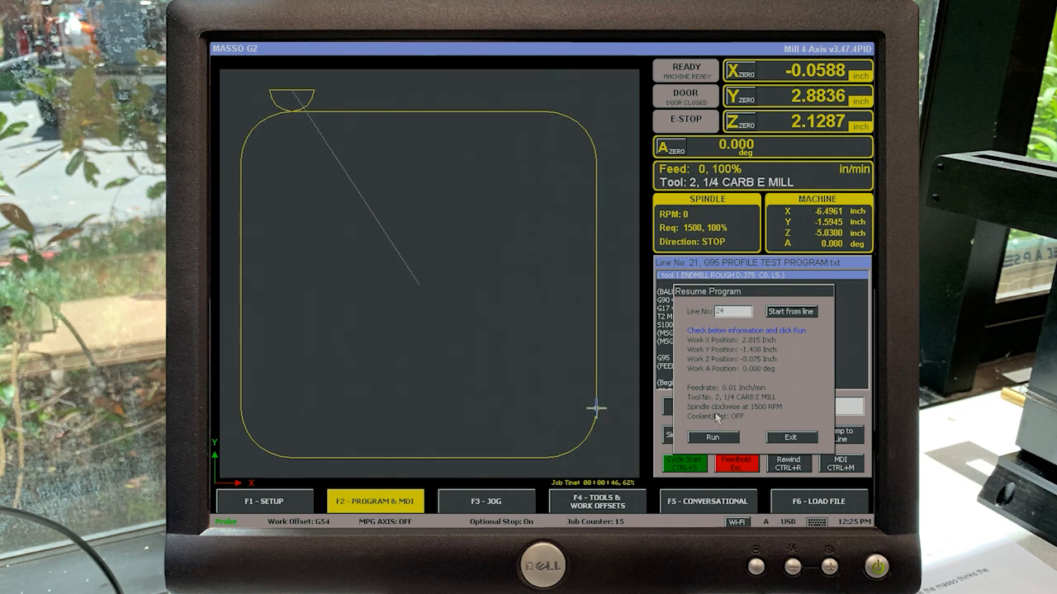
pyautogui.click(711, 437)
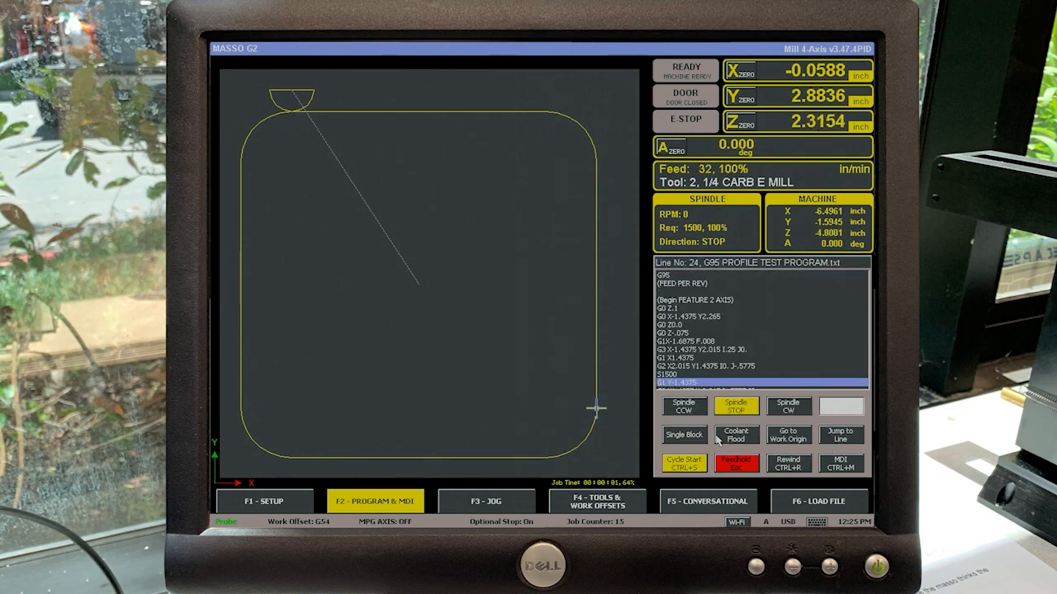